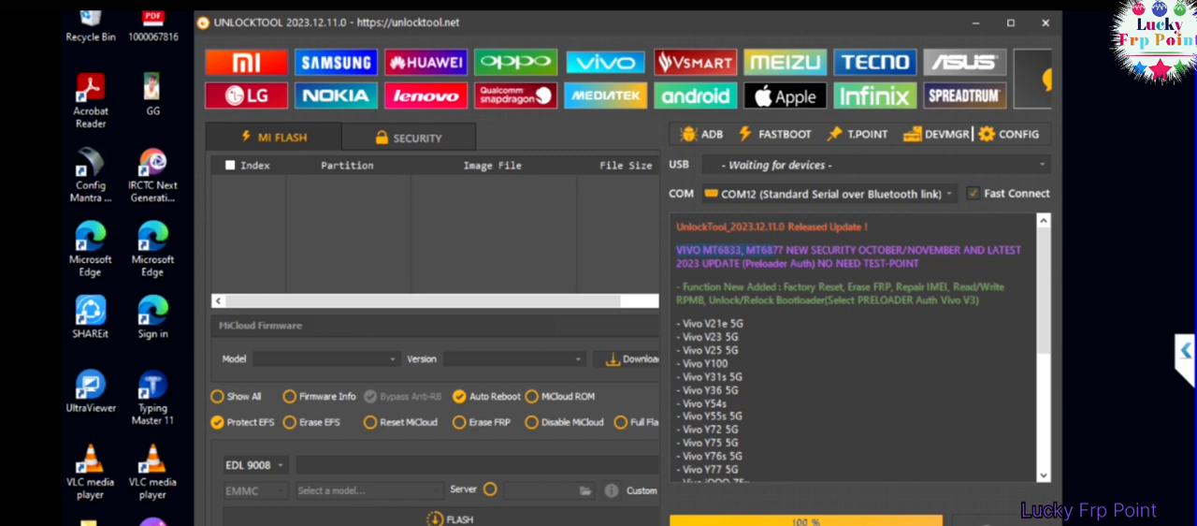
Select the Vivo brand to show its model list and BROM service functions
{"action": "left_click", "coordinate": [604, 62]}
{"action": "type", "text": "y15"}
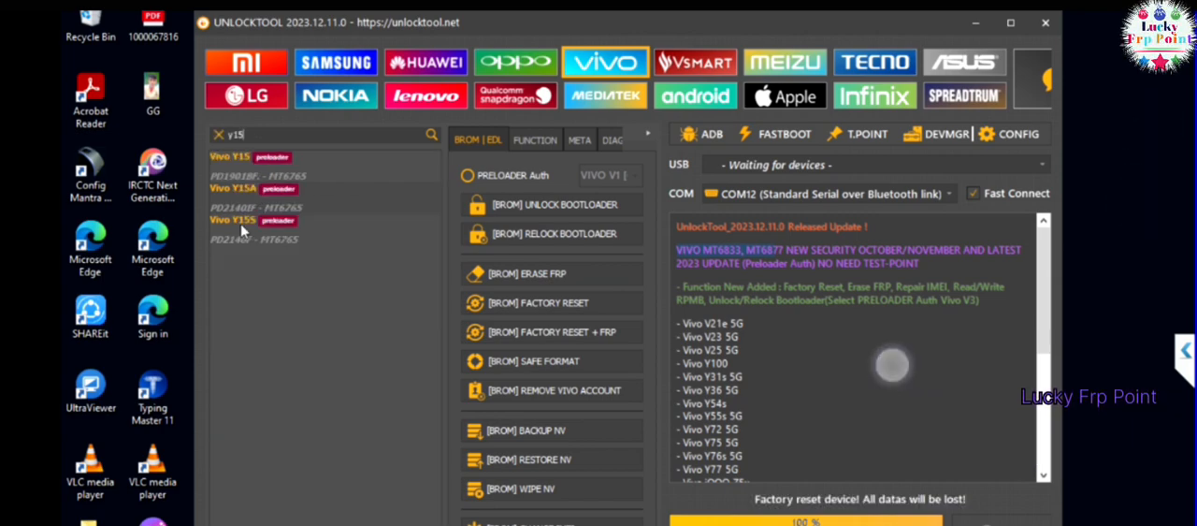
Enable PRELOADER Auth and choose VIVO V2 as the authentication version
{"action": "left_click", "coordinate": [232, 219]}
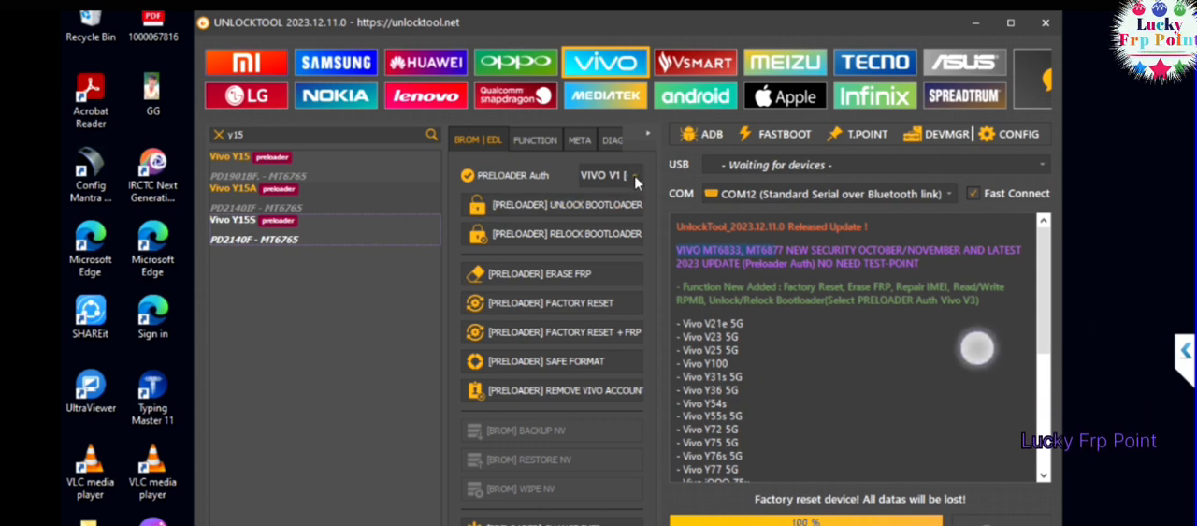
{"action": "left_click", "coordinate": [608, 176]}
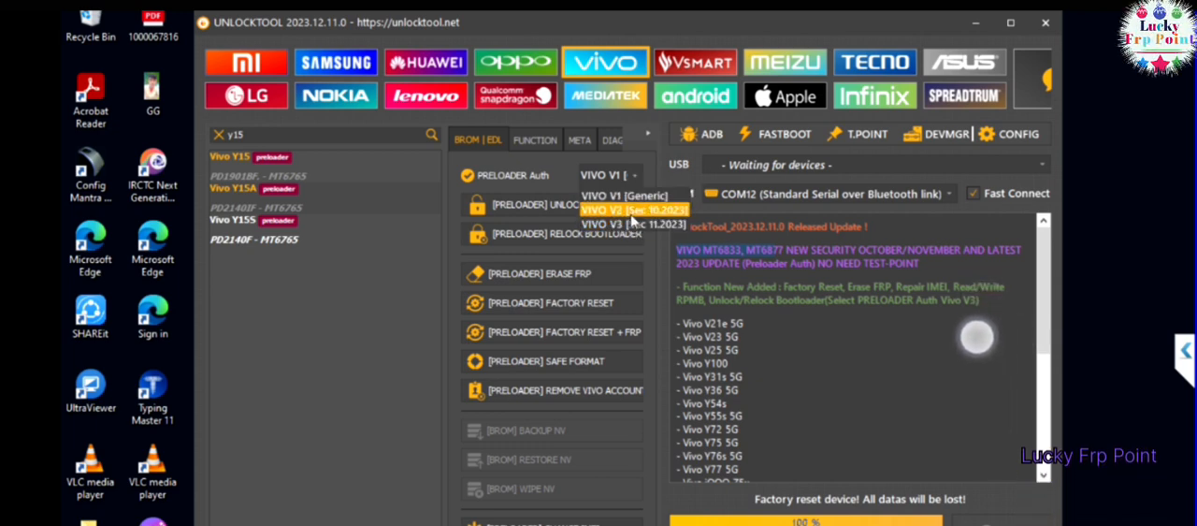
{"action": "left_click", "coordinate": [632, 210]}
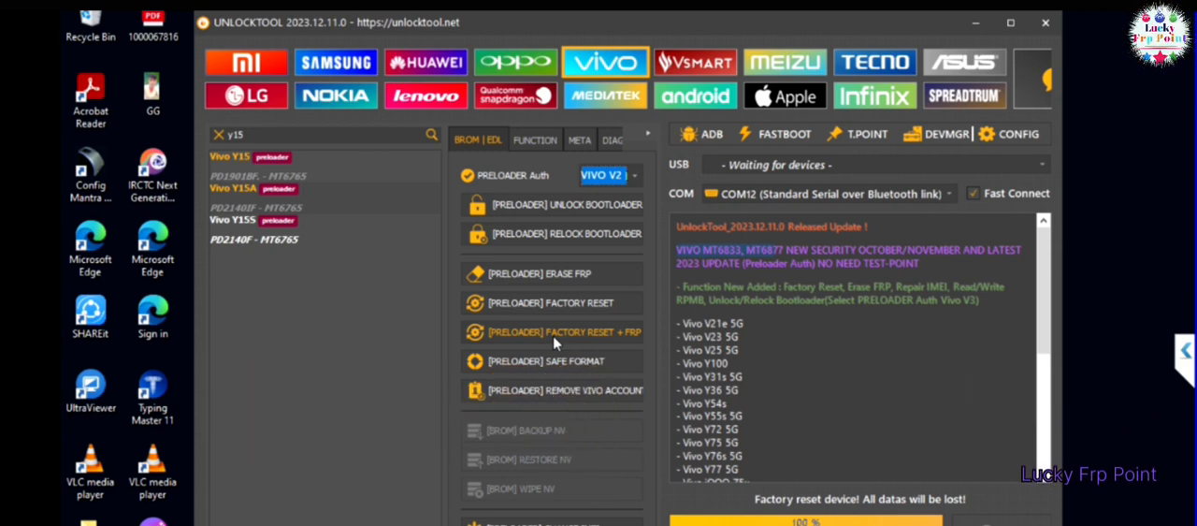
Run [PRELOADER] FACTORY RESET + FRP until the log reports FRP and USERDATA erased OK
{"action": "left_click", "coordinate": [552, 331]}
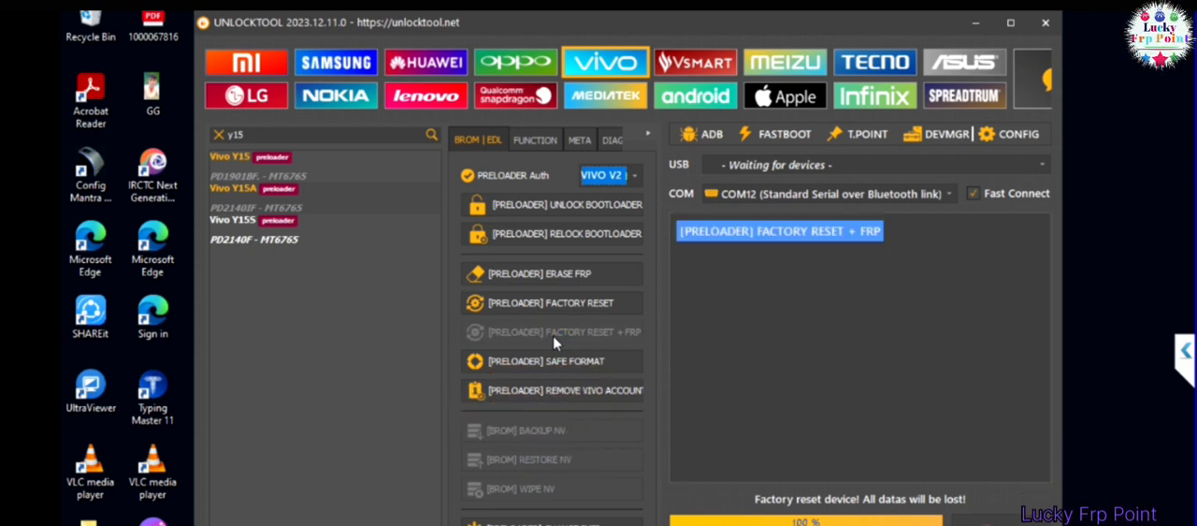
{"action": "left_click", "coordinate": [778, 230]}
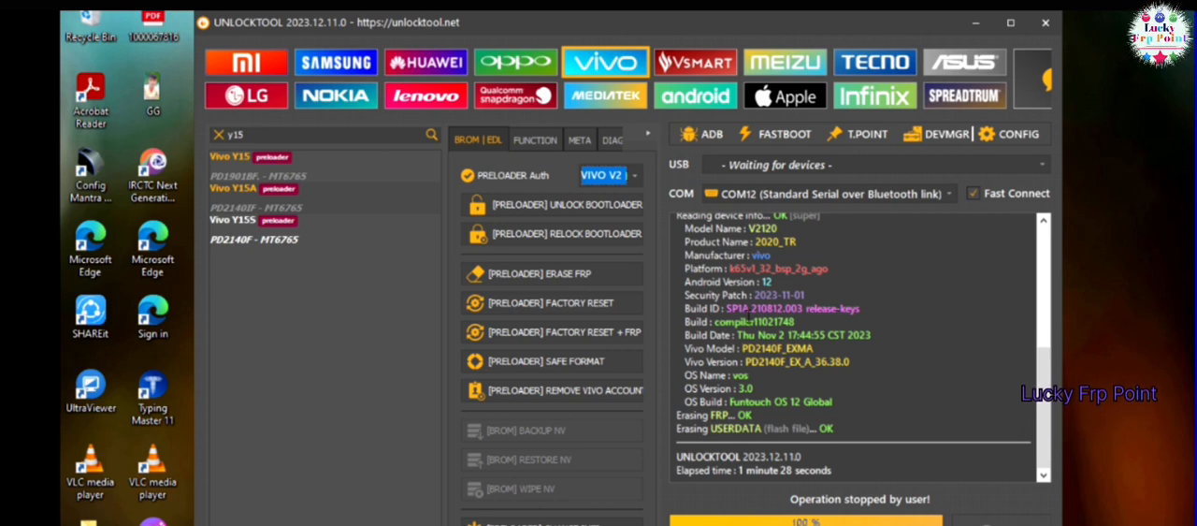
{"action": "mouse_move", "coordinate": [827, 338]}
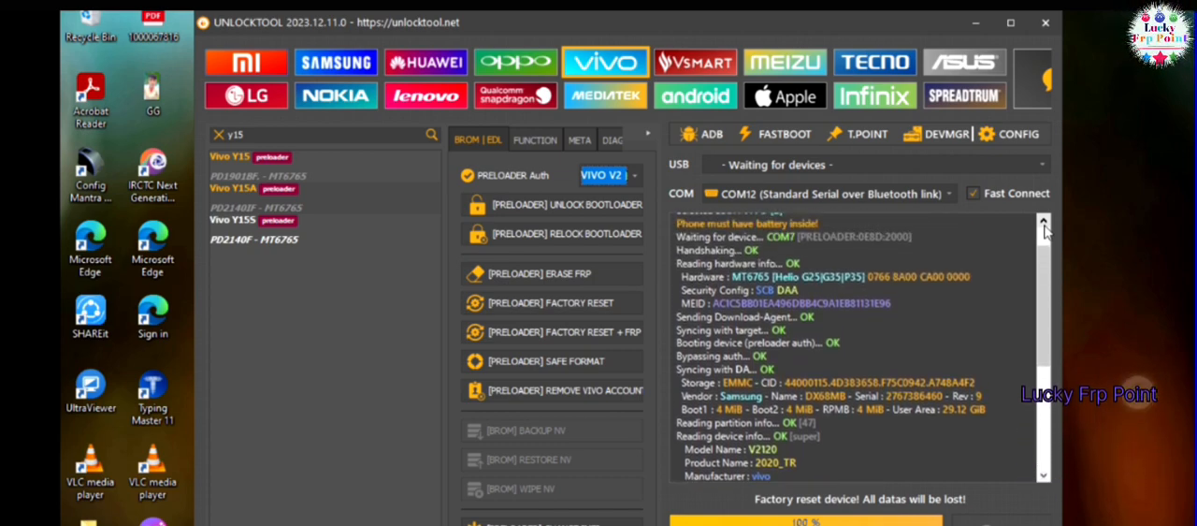
{"action": "left_click", "coordinate": [549, 333]}
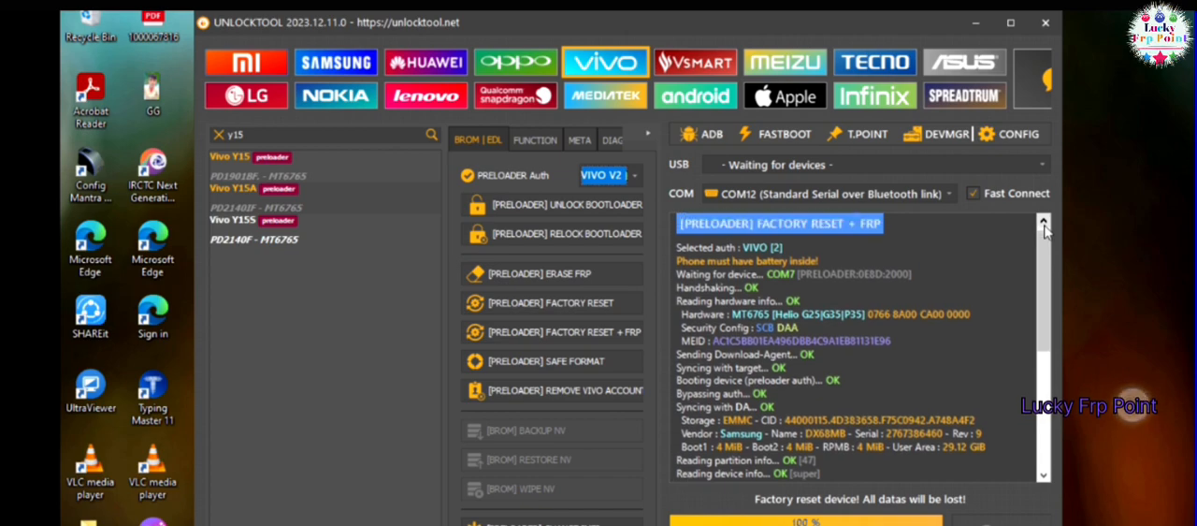